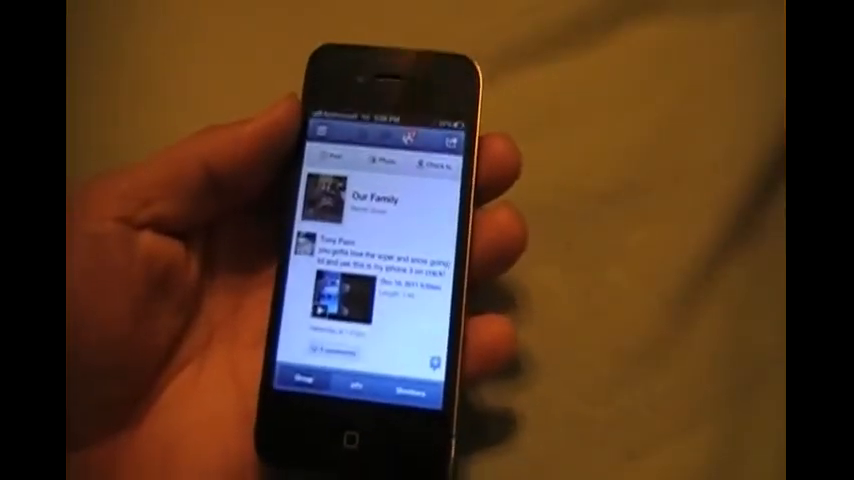
Launch Facebook by voice, then open a Tweet draft reading 'Hello Twitter'
click(352, 437)
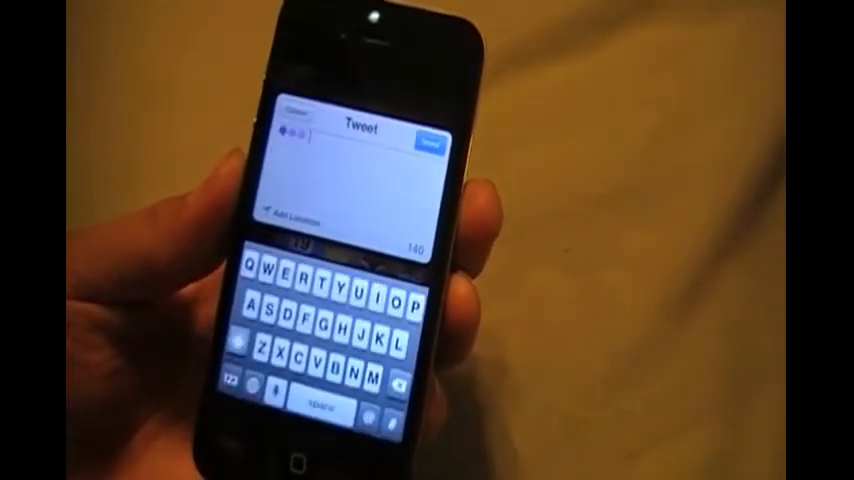
text(Hello Twitter)
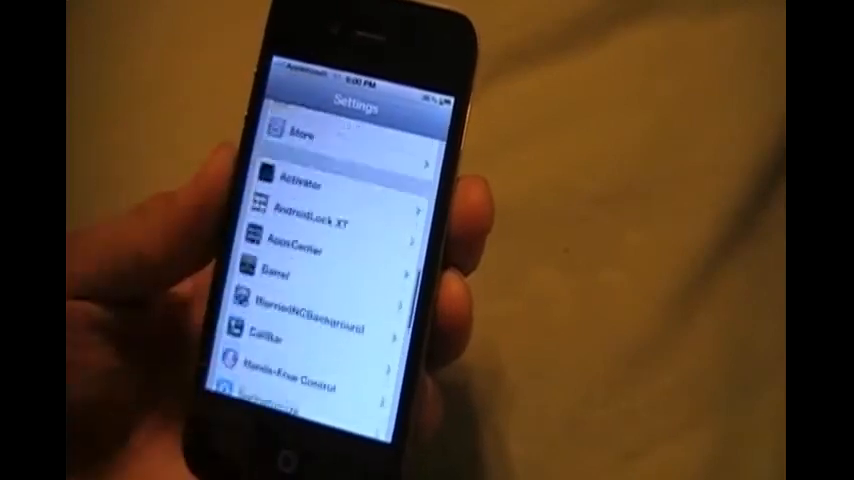
Scroll Settings down to the Activator and Hands-Free Control tweak entries
scroll(down, 3)
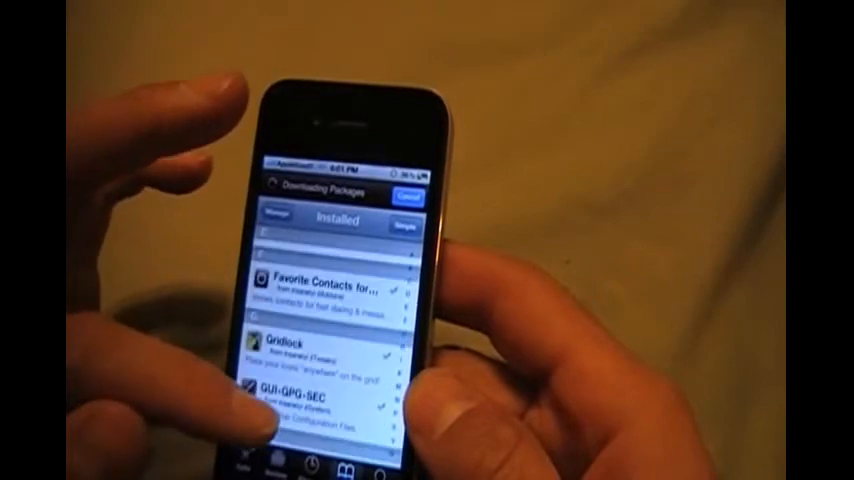
Scroll Cydia's Installed packages list down toward Hands-Free Control
scroll(down, 3)
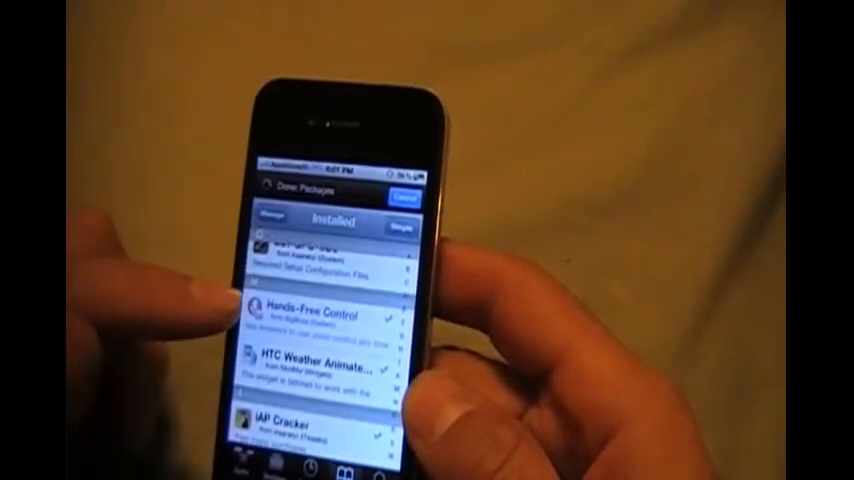
click(315, 315)
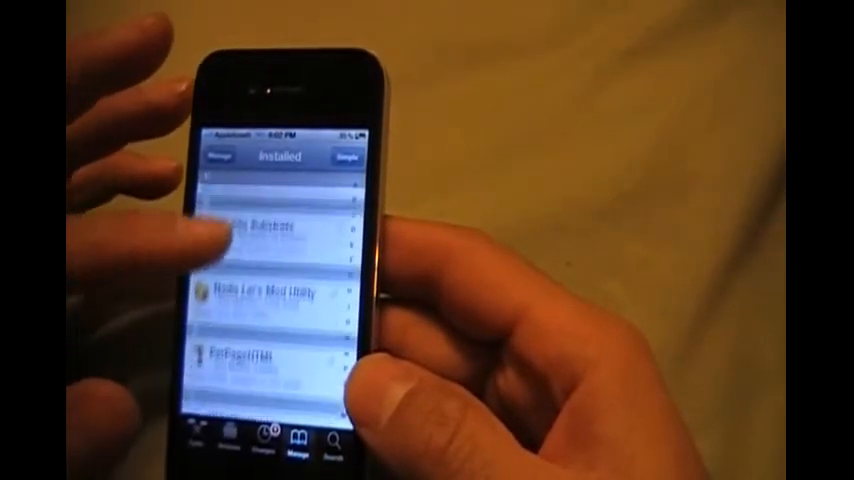
Scroll past VoiceActivator and open the Hands-Free Control package page
scroll(down, 3)
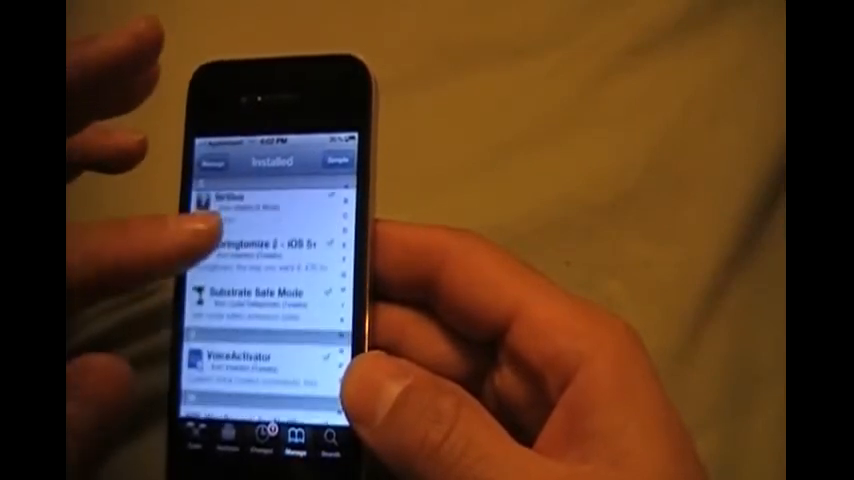
scroll(down, 3)
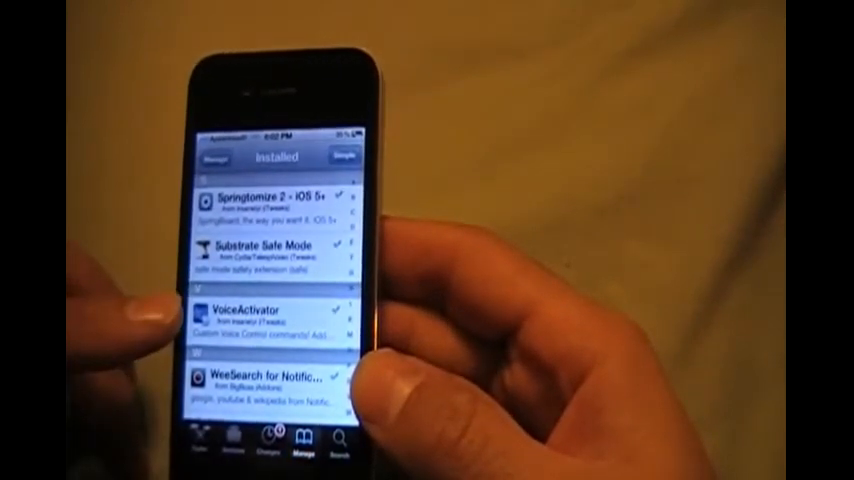
scroll(down, 3)
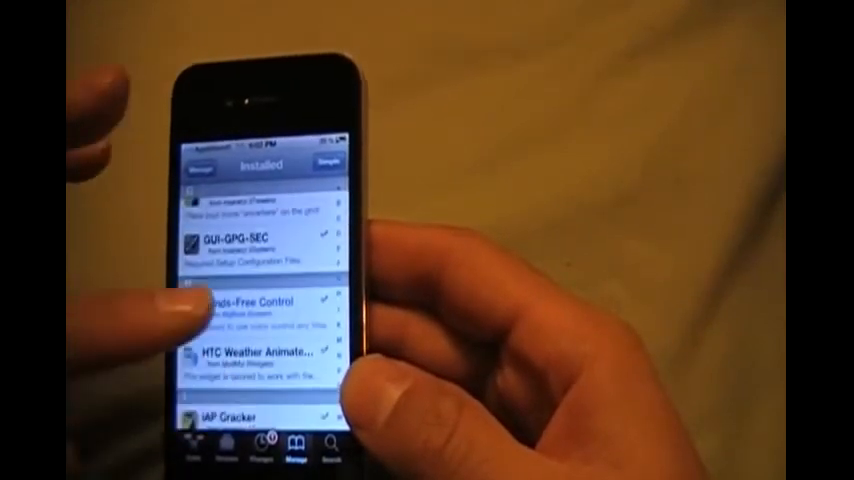
click(258, 307)
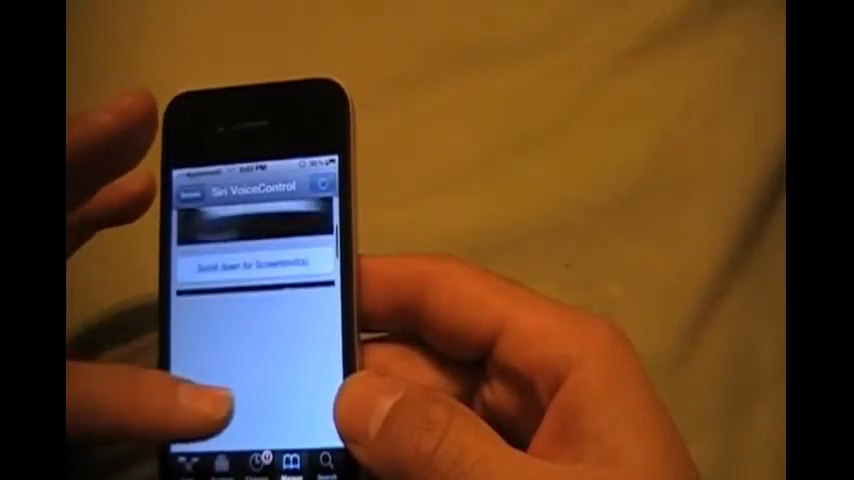
scroll(down, 3)
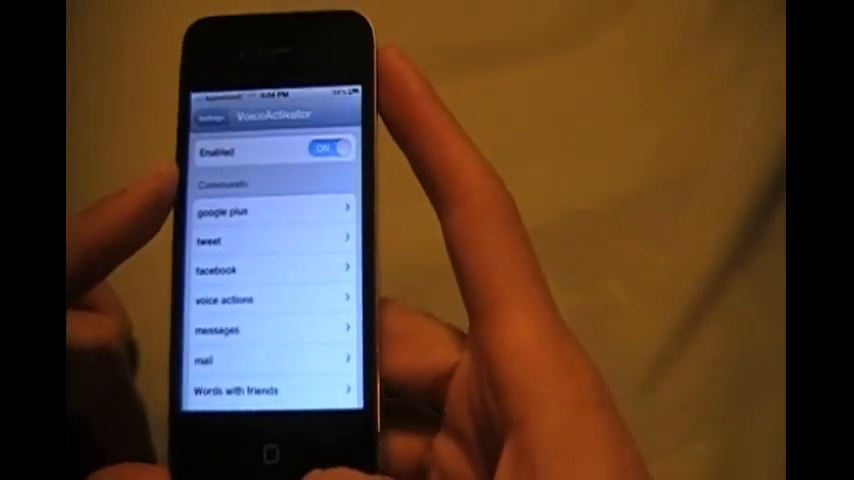
Scroll VoiceActivator's settings to view the Enabled switch and Commands list
scroll(down, 3)
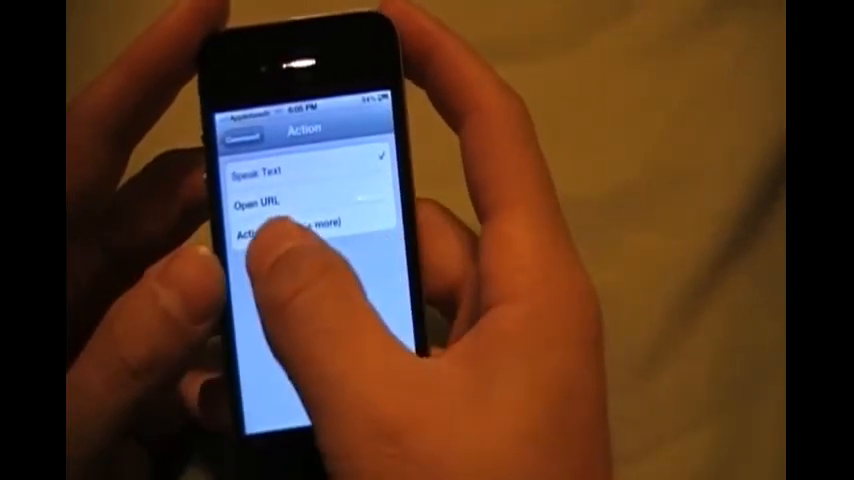
Set the command's action to Activator and browse system events and applications
click(290, 231)
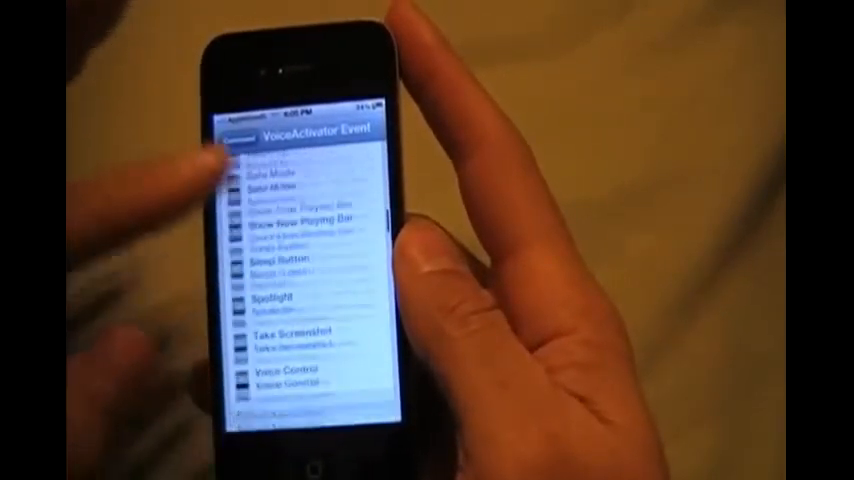
scroll(down, 3)
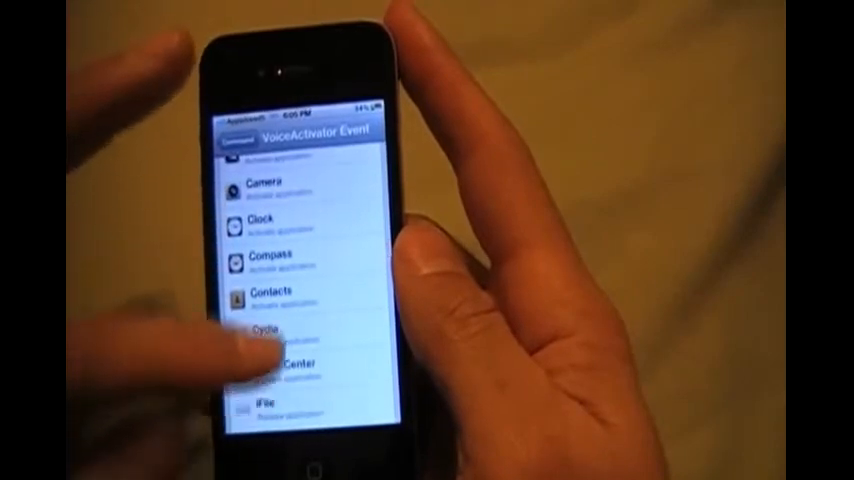
scroll(down, 3)
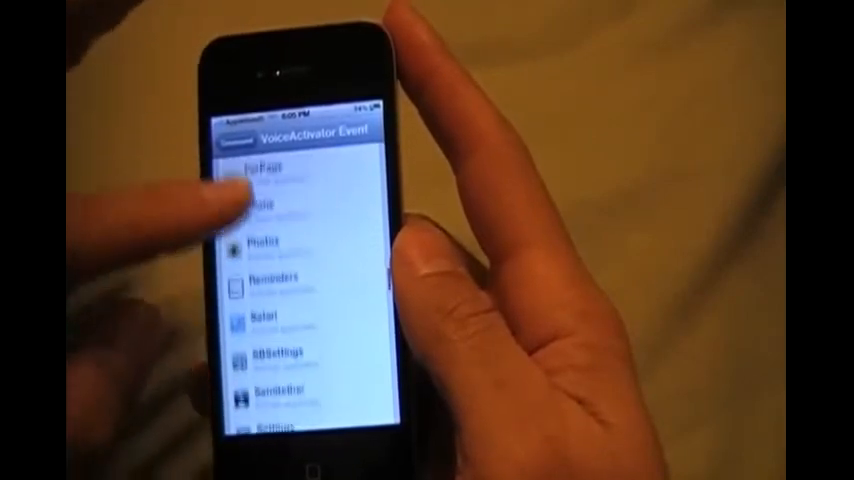
scroll(down, 3)
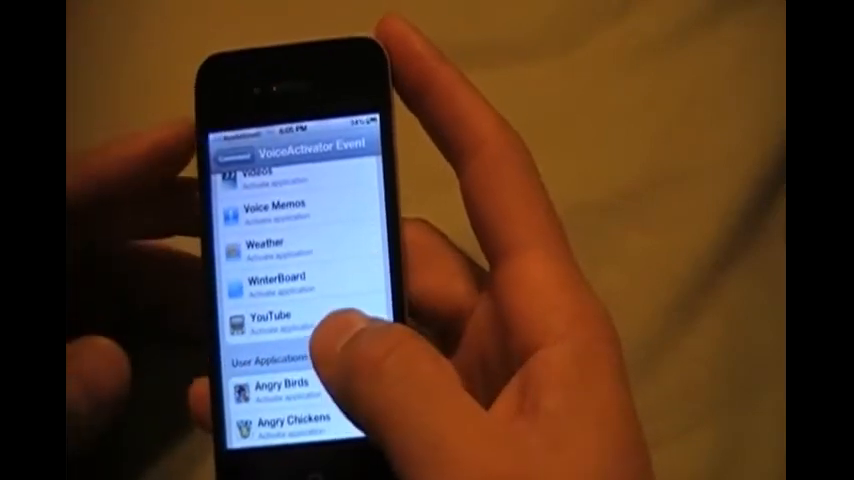
click(280, 326)
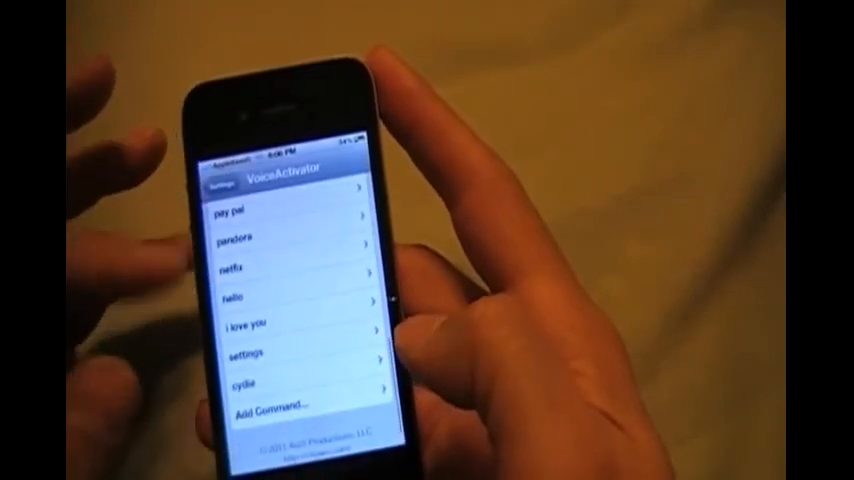
Scroll through the custom commands like pay pal, netflix and cydia
scroll(down, 3)
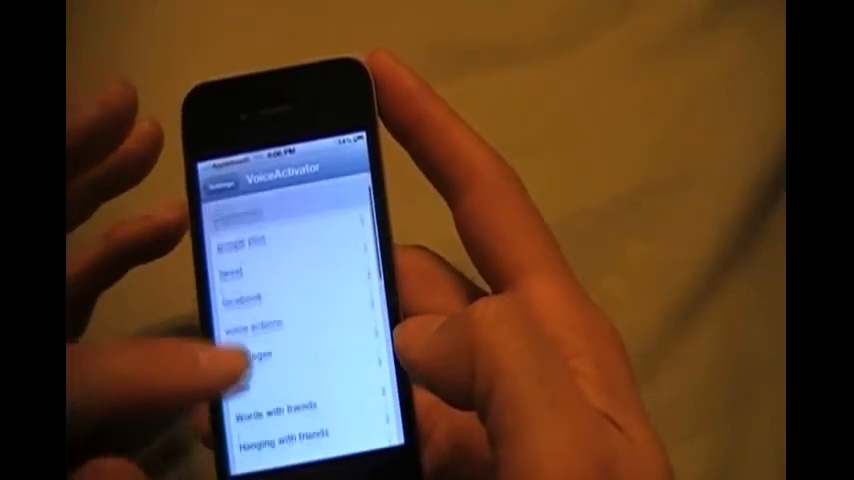
scroll(down, 3)
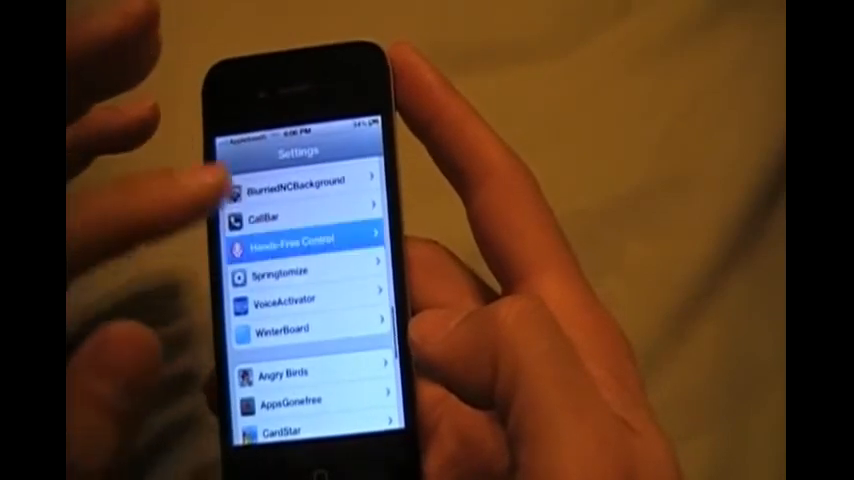
click(290, 239)
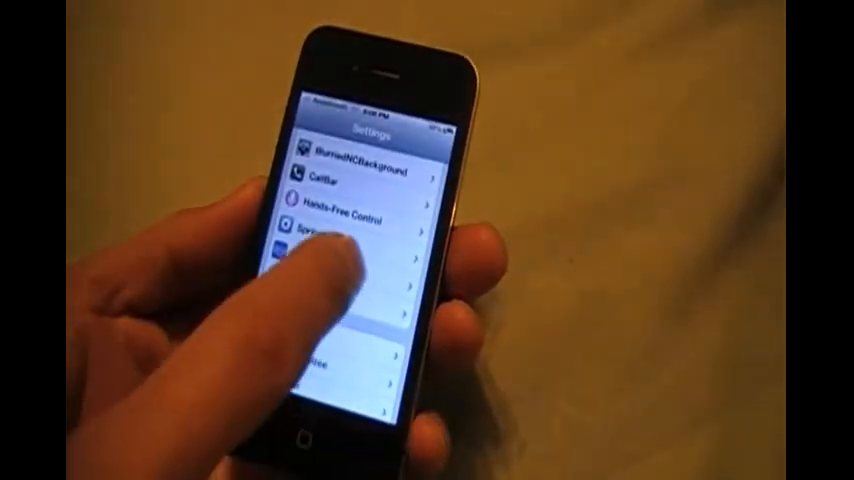
Exit Settings with the Home button to return to the home screen
click(345, 220)
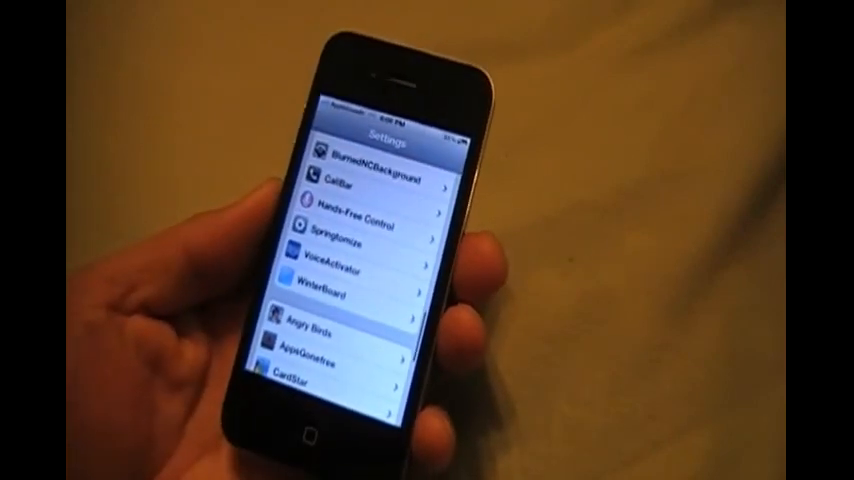
click(322, 429)
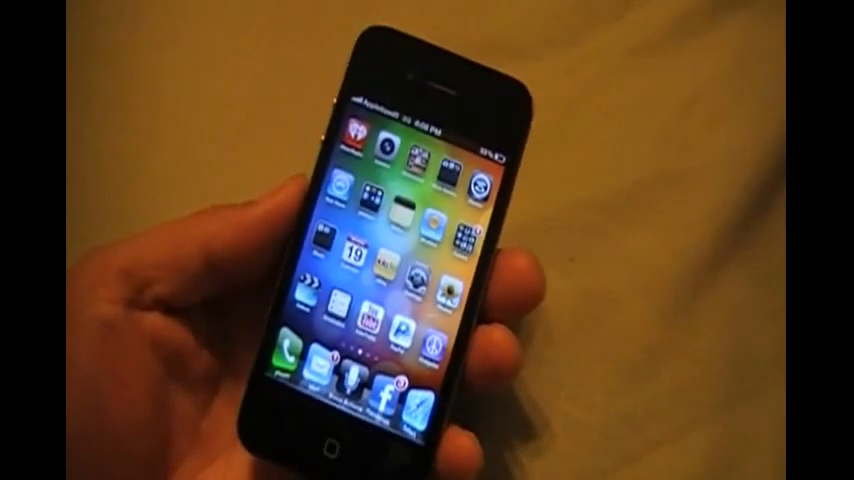